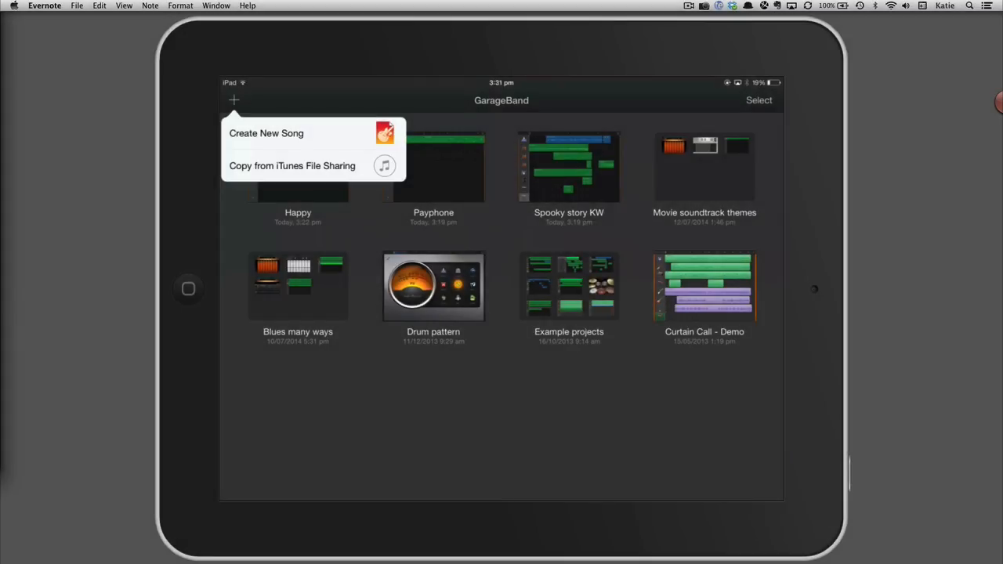
- Start a brand-new song from My Songs via Create New Song
left_click(266, 133)
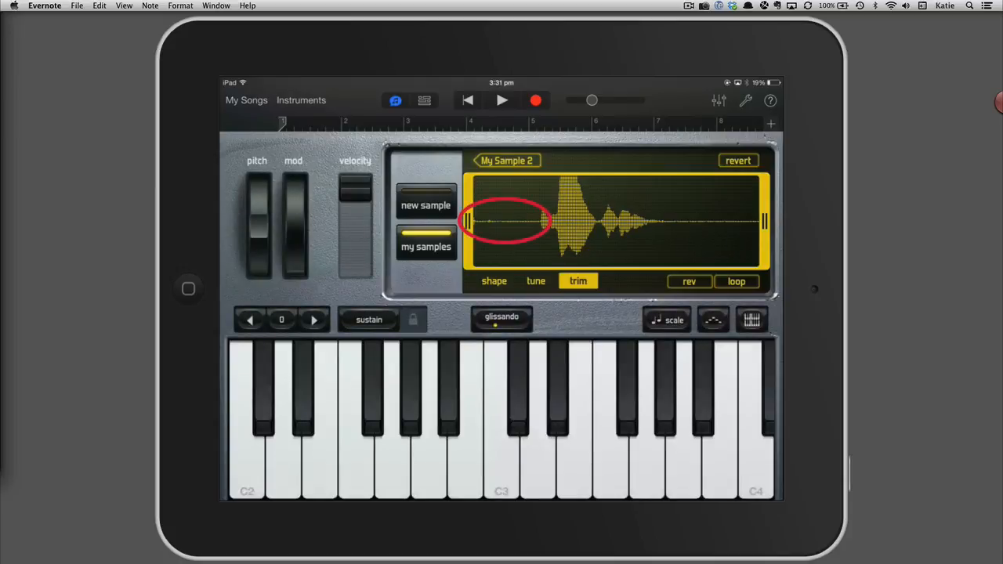
- Drag the left trim handle so My Sample 2 starts right at the sound, then test it on the keys
left_click_drag(467, 220, 530, 220)
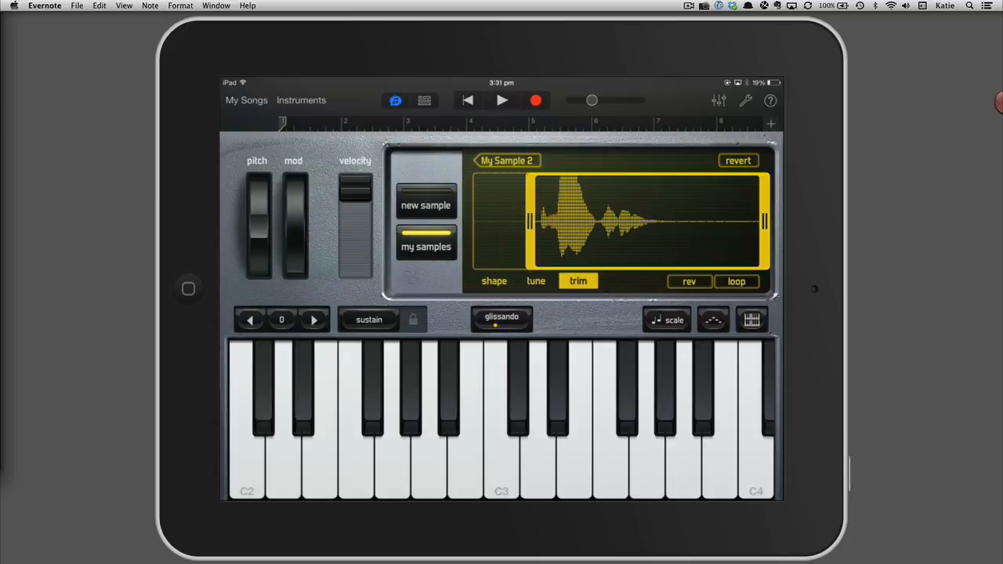
left_click_drag(529, 221, 539, 222)
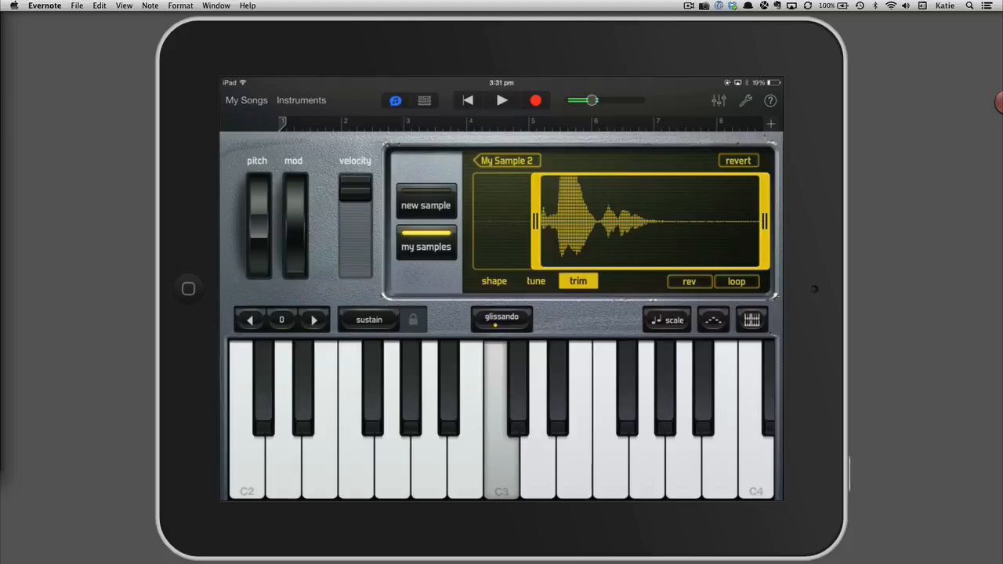
left_click(314, 320)
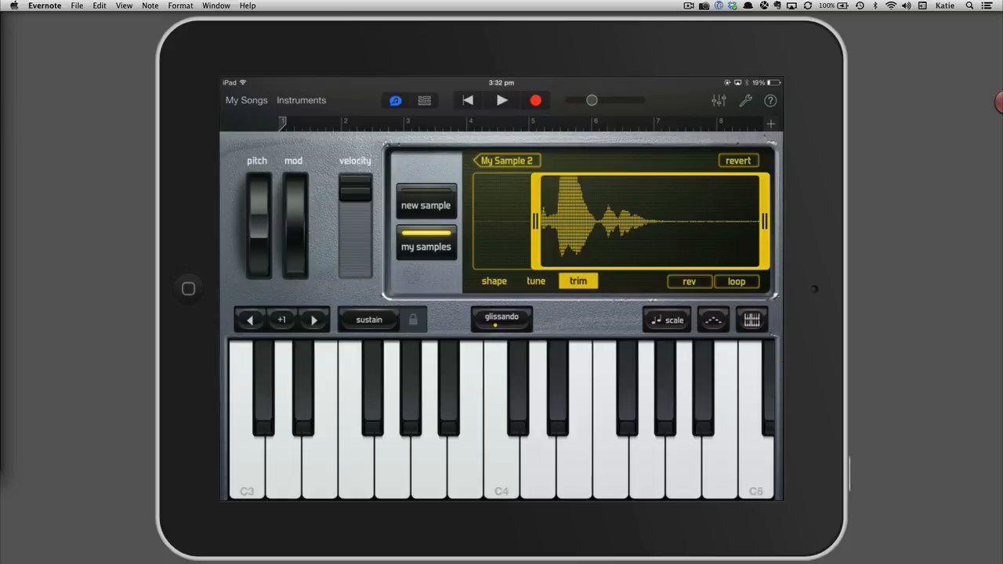
left_click(313, 319)
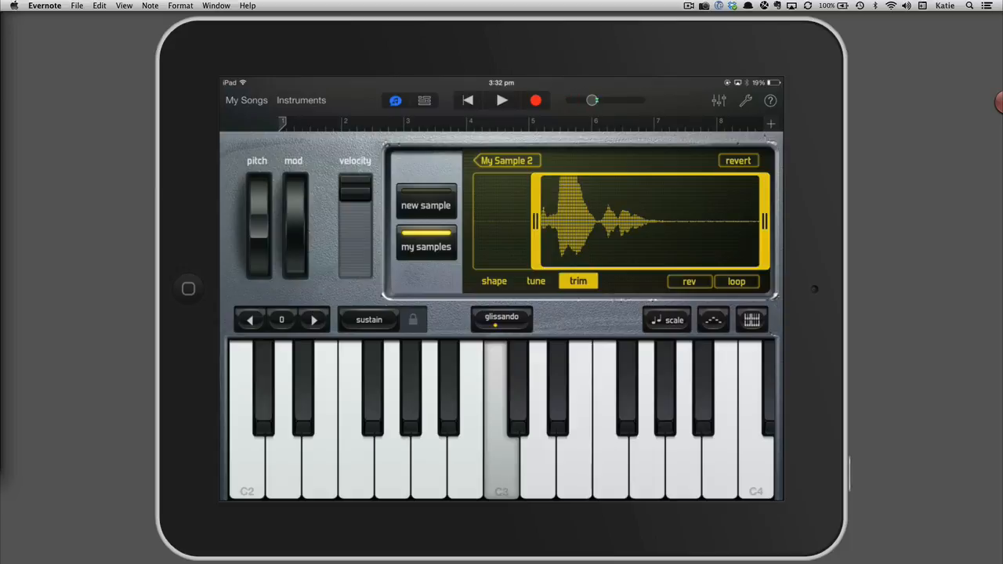
left_click(502, 416)
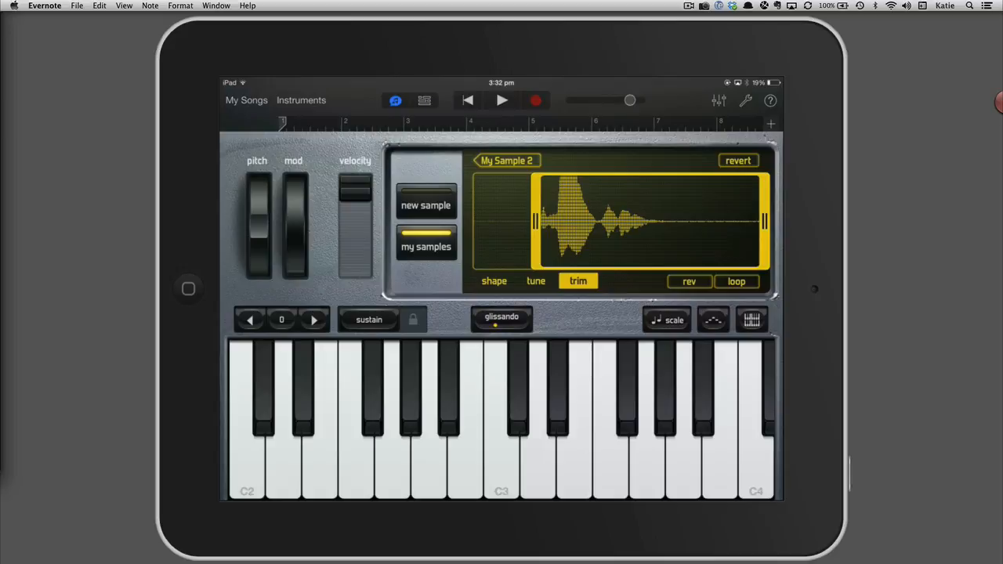
- Record a rhythmic performance of My Sample 2 on the Sampler keys and stop
left_click(502, 100)
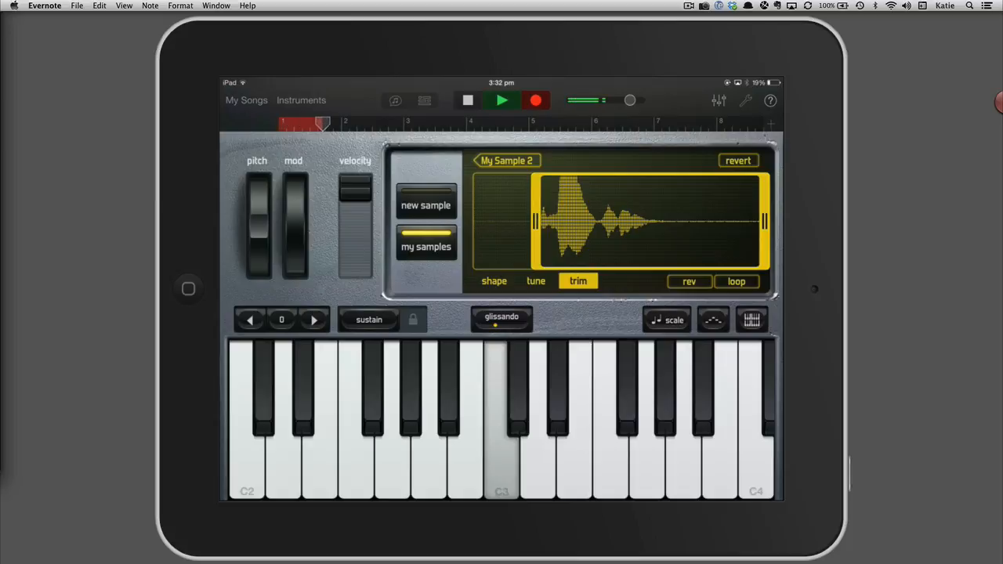
left_click(500, 419)
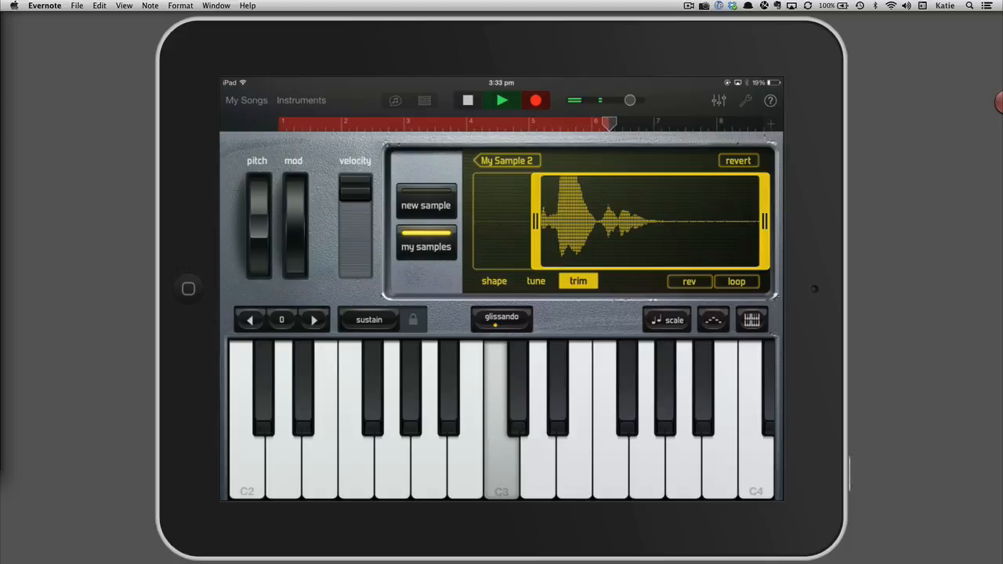
left_click(682, 424)
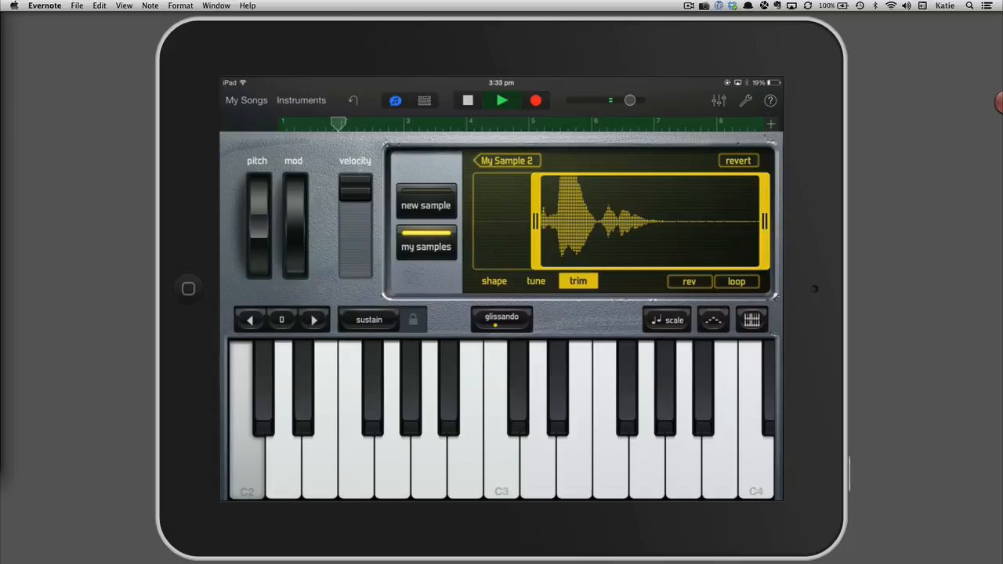
left_click(501, 100)
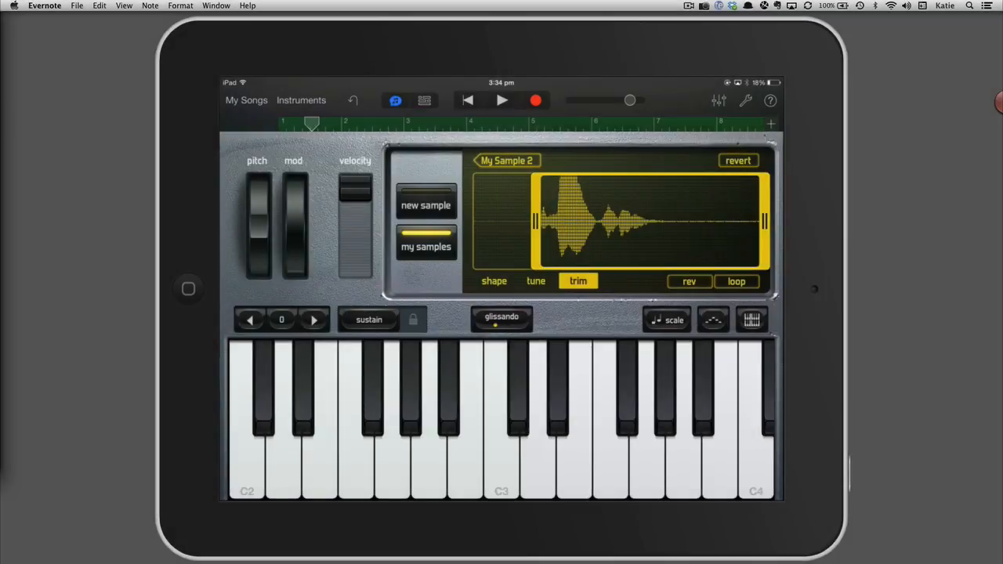
- Switch to Tracks view showing the My Sample 2 region and add a new track
left_click(424, 101)
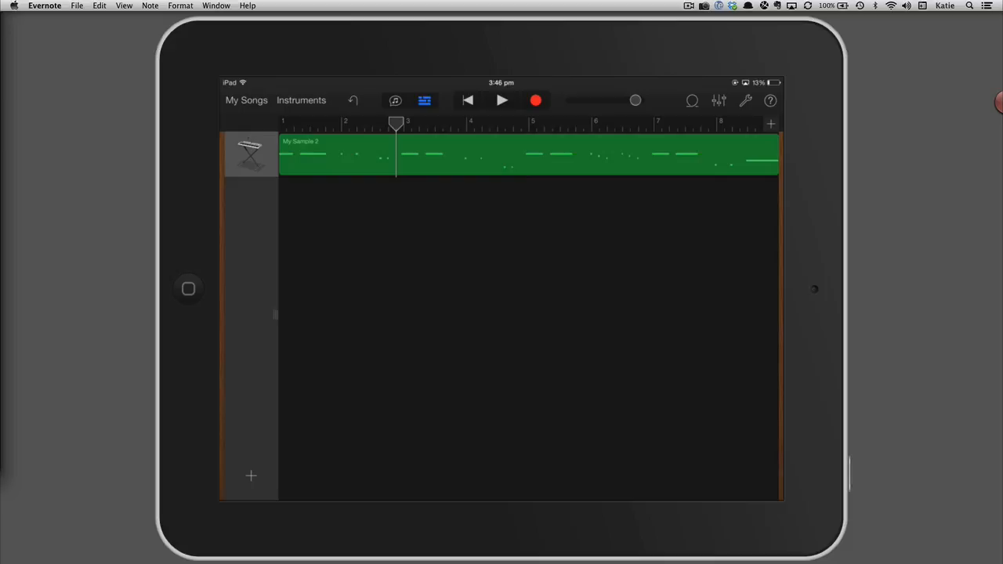
left_click(251, 476)
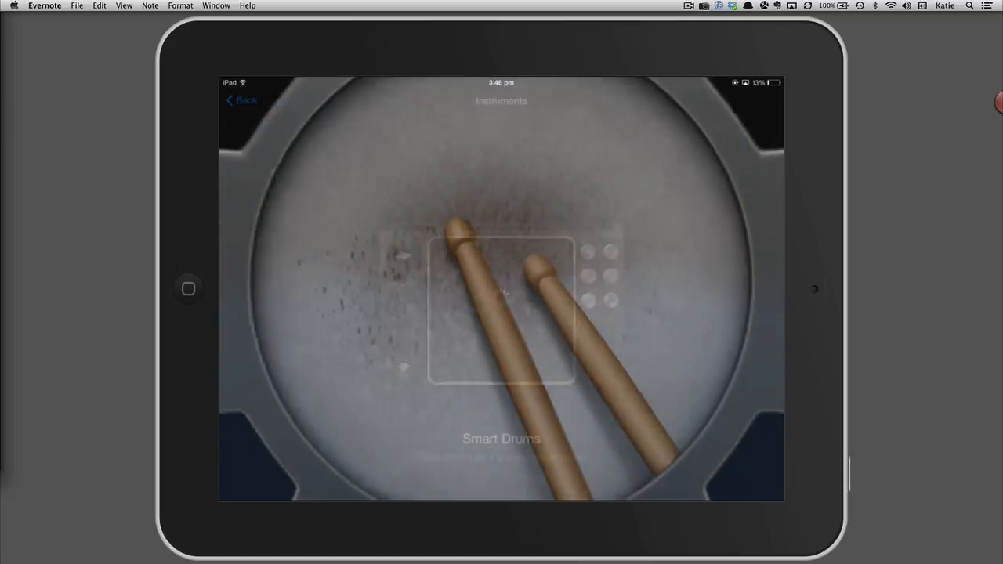
- Choose Smart Drums and switch its kit to the Classic Studio Kit
left_click(501, 313)
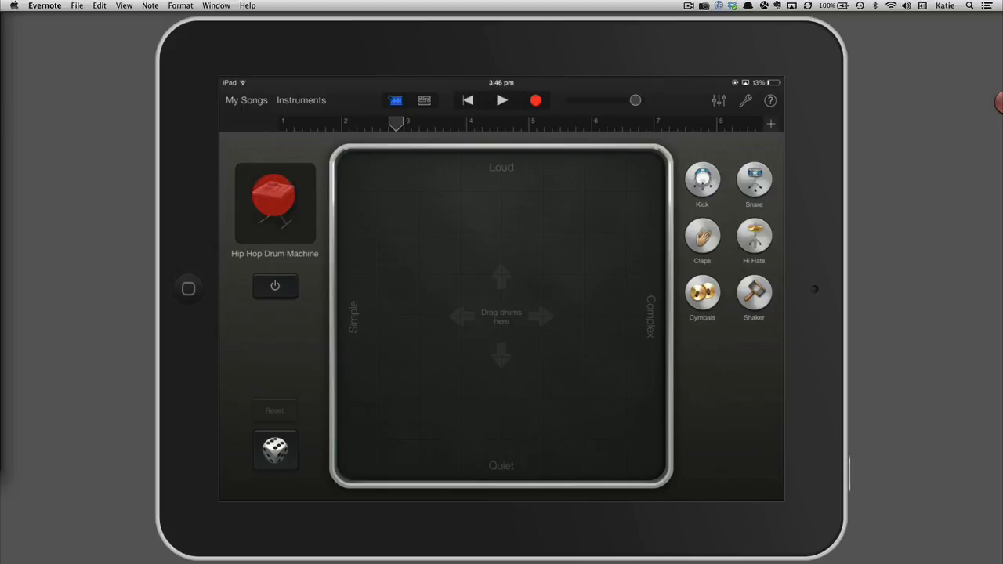
left_click(274, 202)
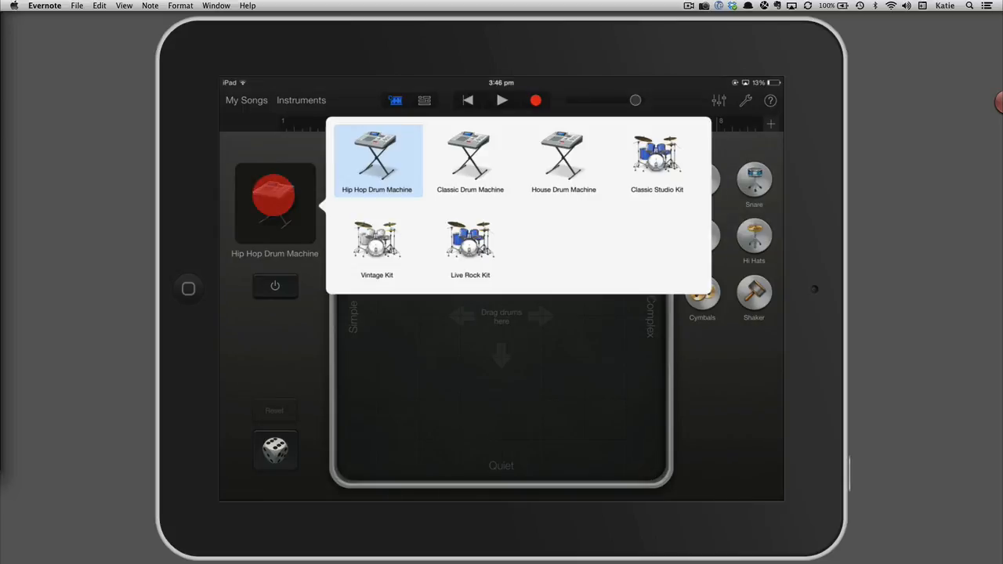
left_click(657, 153)
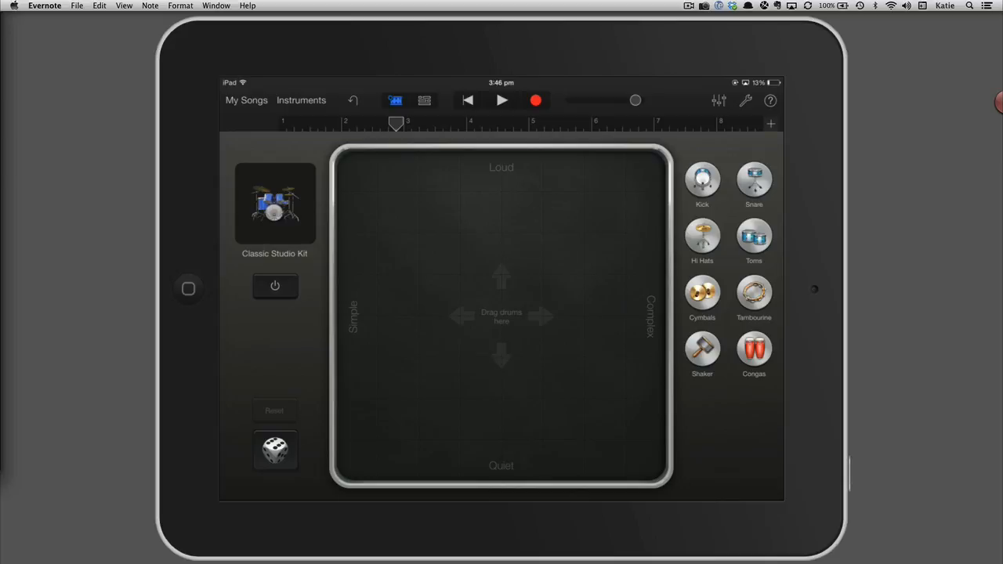
- Place the congas on the grid, adjust them from loud/complex to the middle, and add another drum
left_click_drag(754, 350, 472, 241)
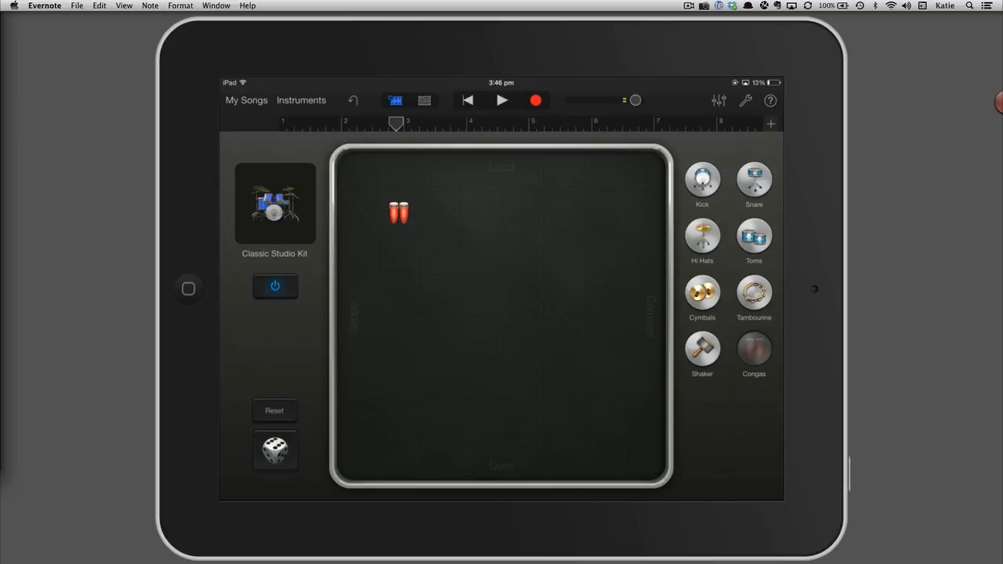
left_click_drag(399, 213, 647, 213)
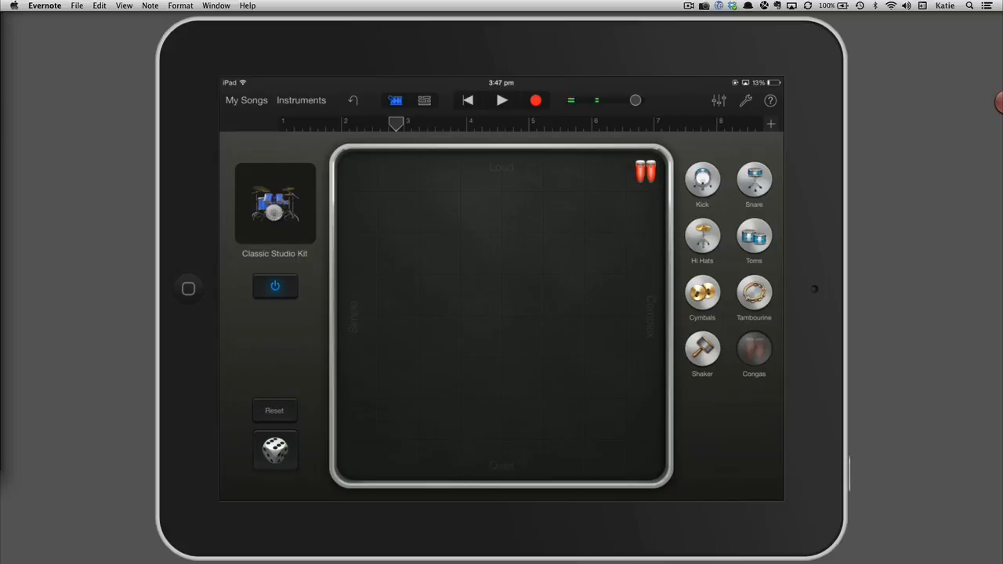
left_click(643, 173)
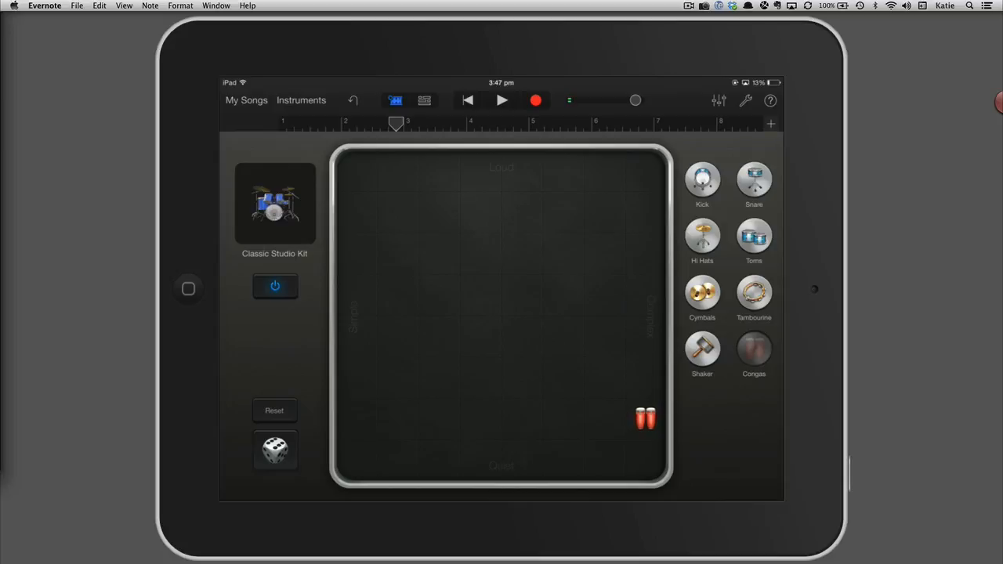
left_click_drag(647, 415, 517, 255)
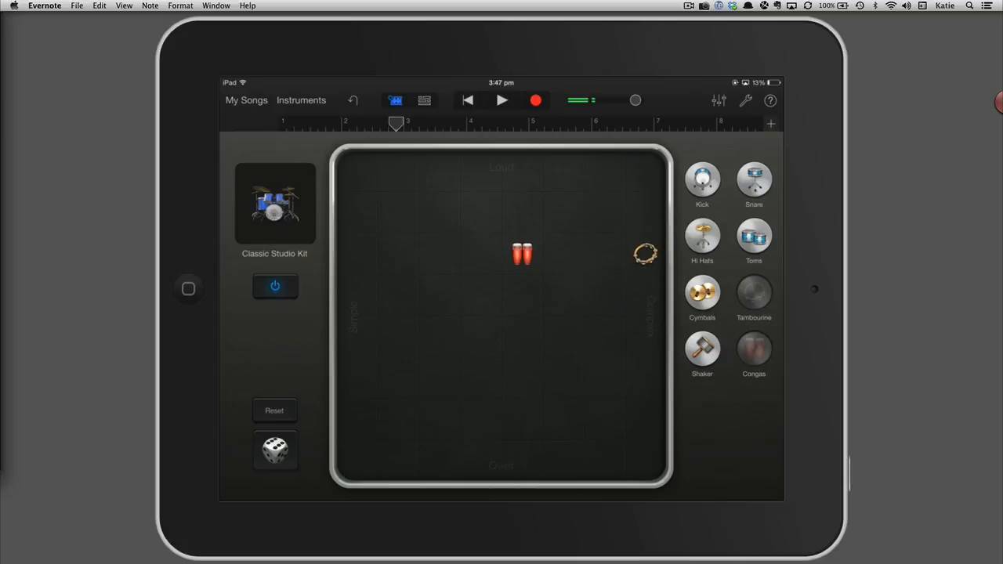
left_click_drag(702, 351, 600, 296)
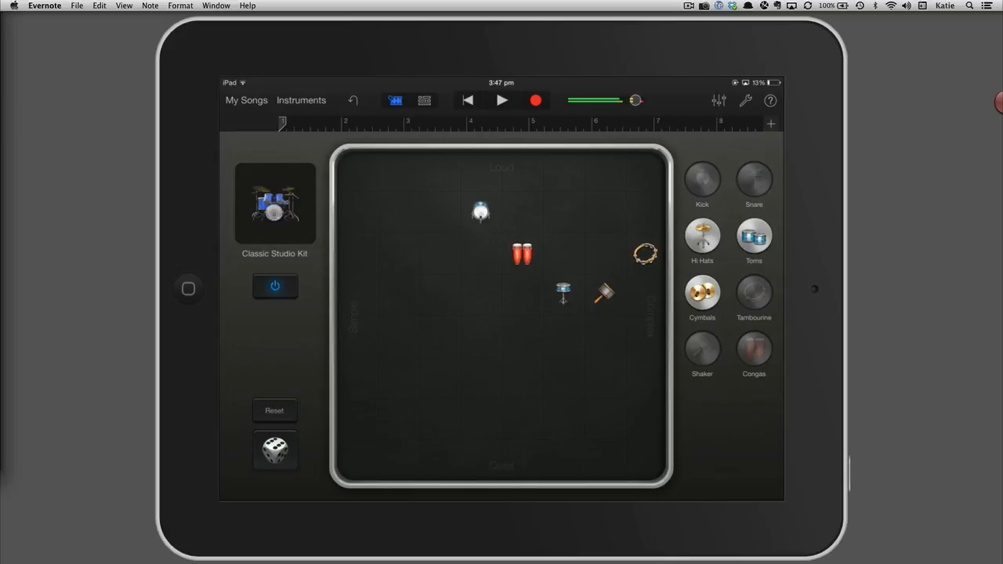
- Record the Smart Drums pattern through the section as a second track
left_click(502, 100)
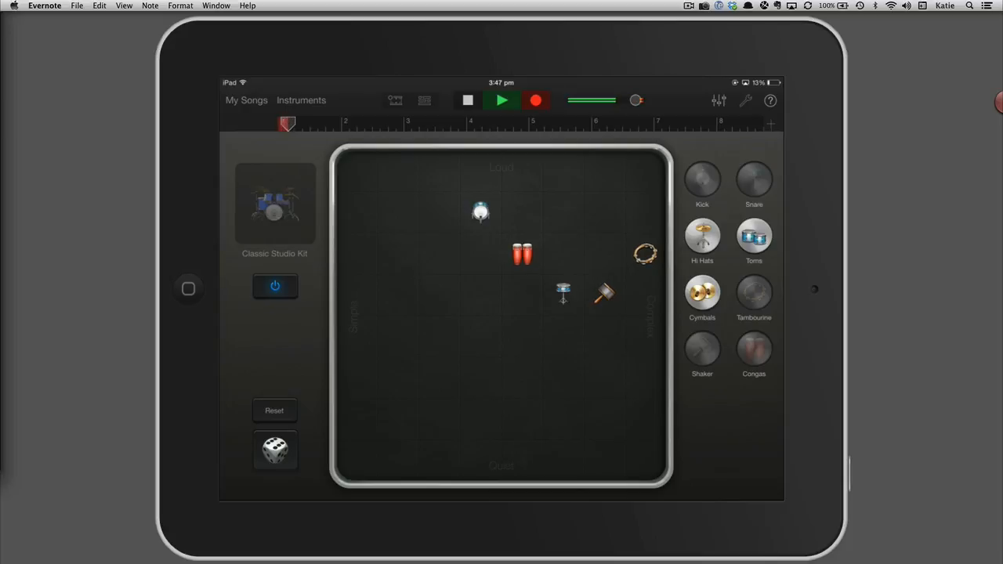
left_click(500, 99)
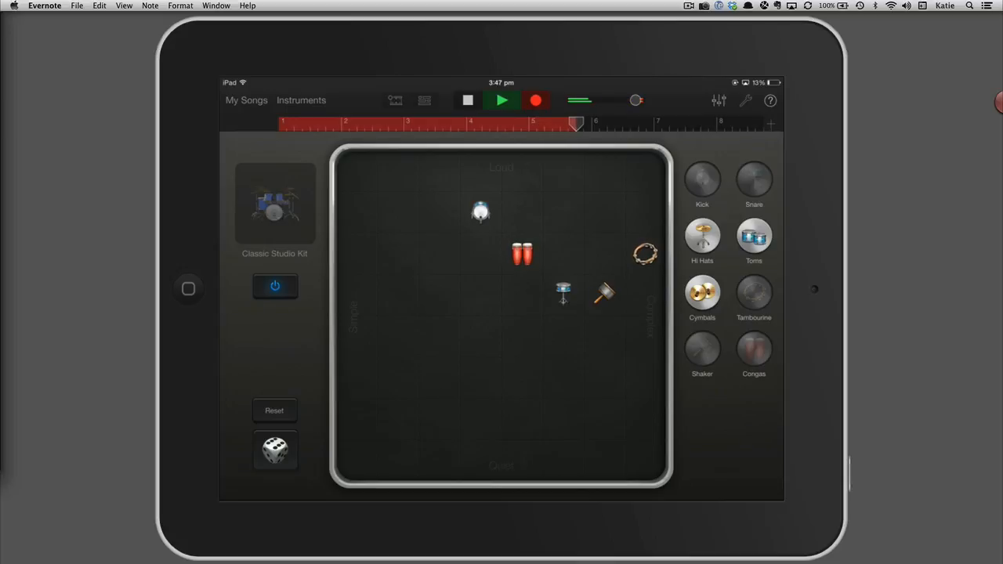
left_click(500, 100)
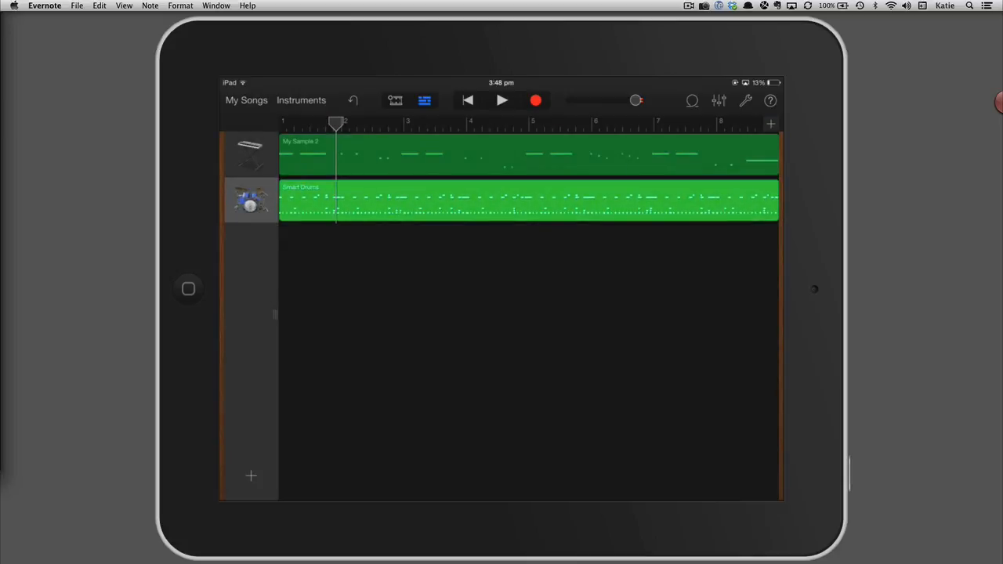
- Filter the Apple Loops library to Bass and preview Downtempo Groove Bass 02
left_click(692, 100)
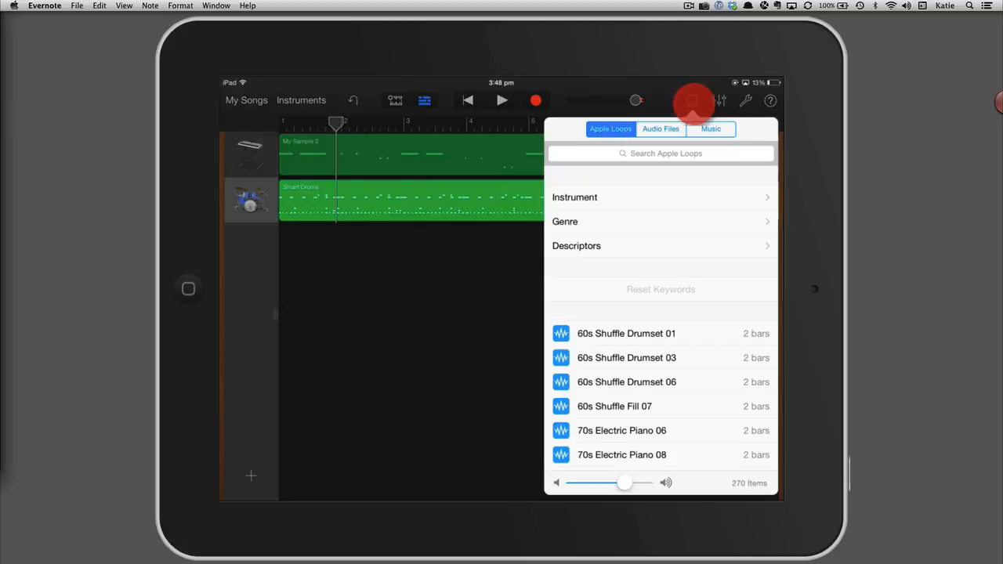
left_click(575, 197)
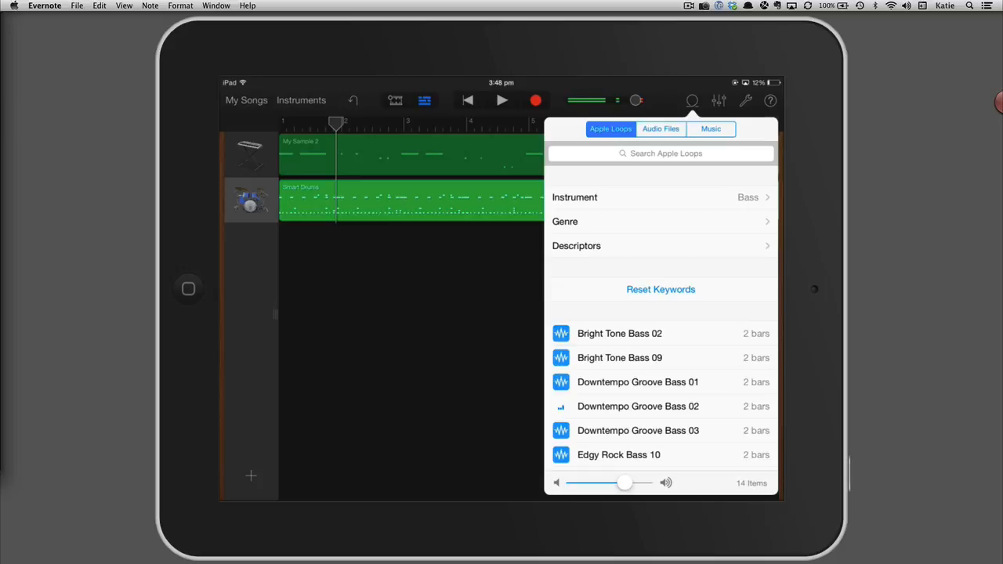
left_click(638, 406)
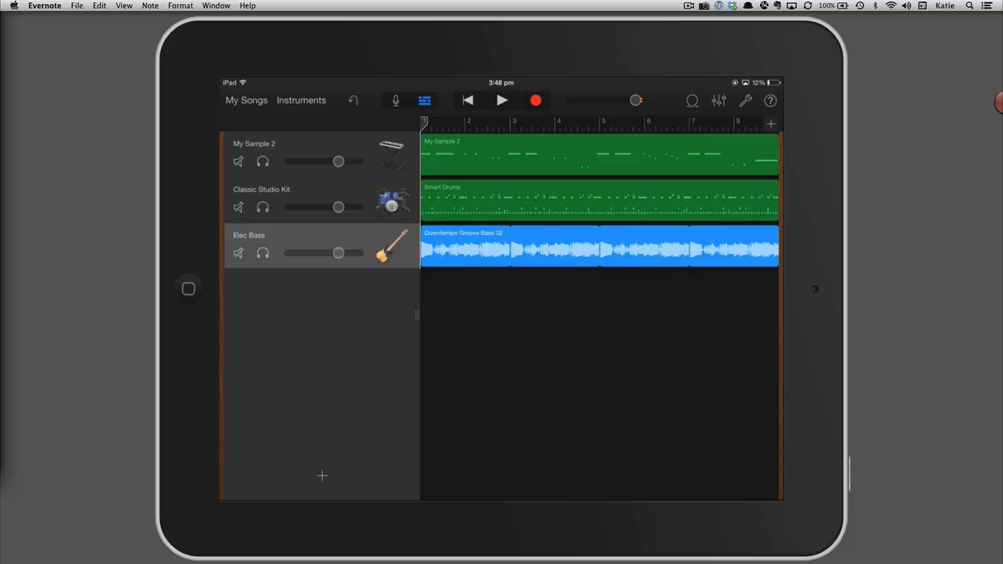
- Play back all three tracks together with the Elec Bass volume lowered, then stop
left_click(501, 100)
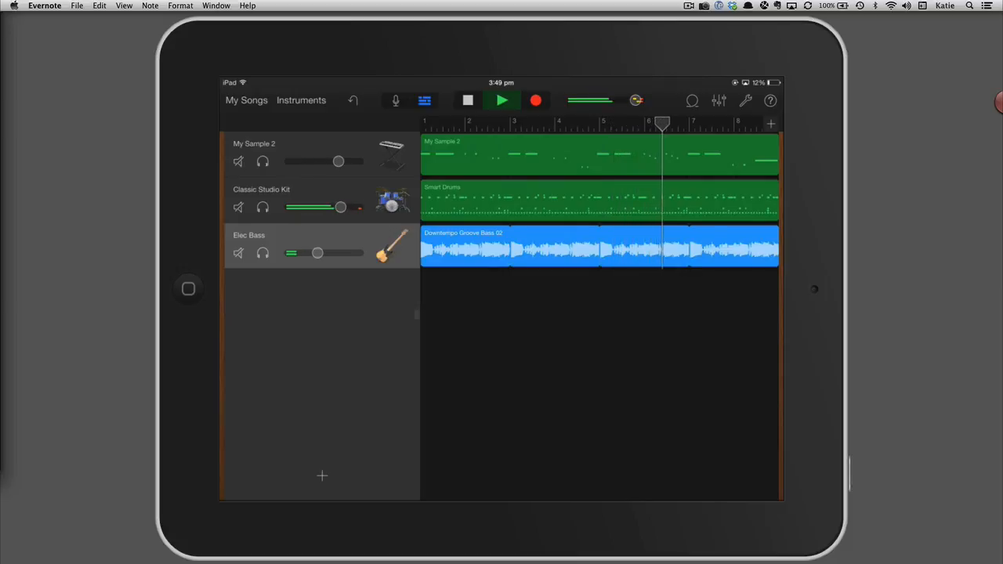
left_click(502, 100)
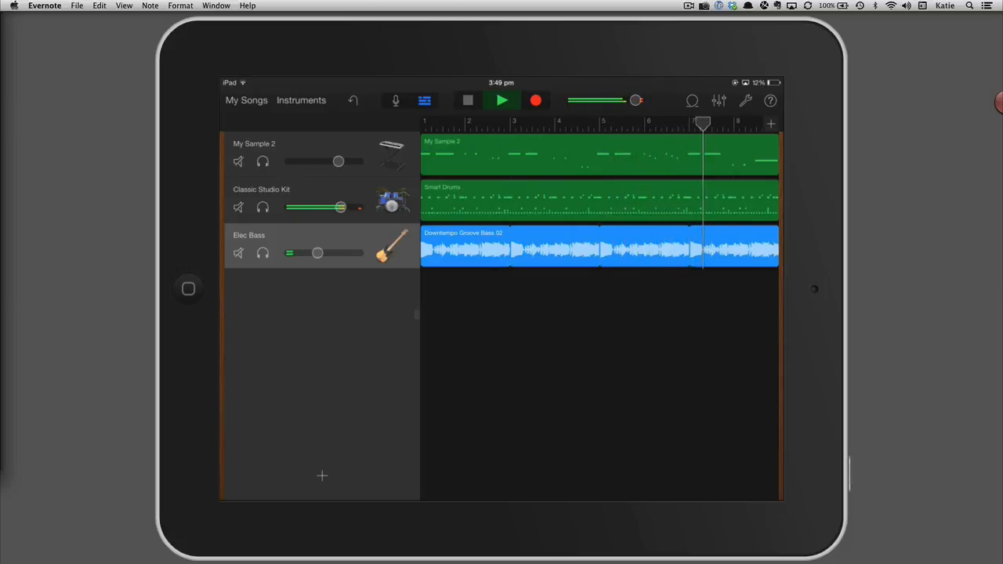